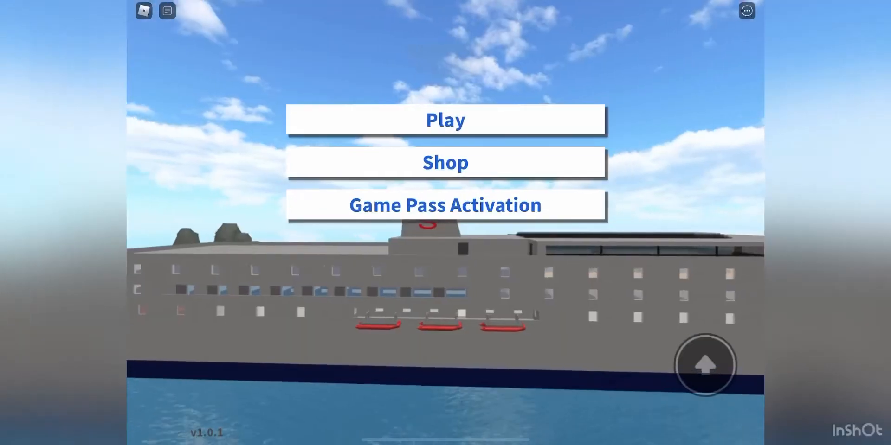
# Start Ship Simulator from the main menu to reach the 'Choose a place to spawn' list.
pyautogui.click(445, 119)
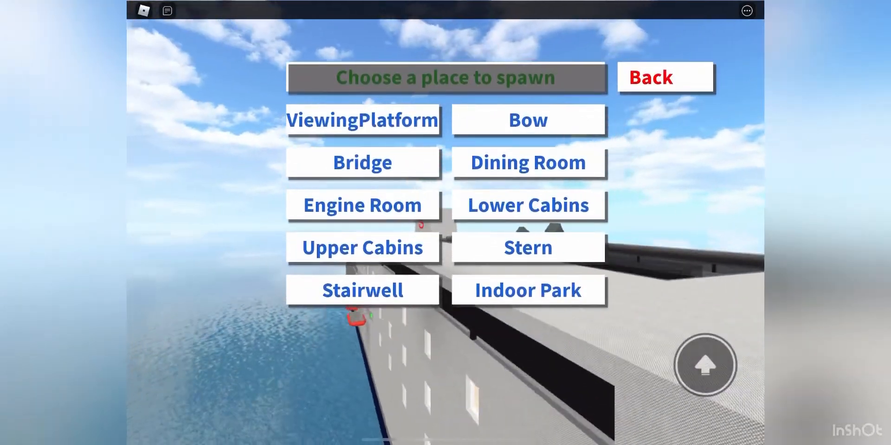
pyautogui.click(527, 289)
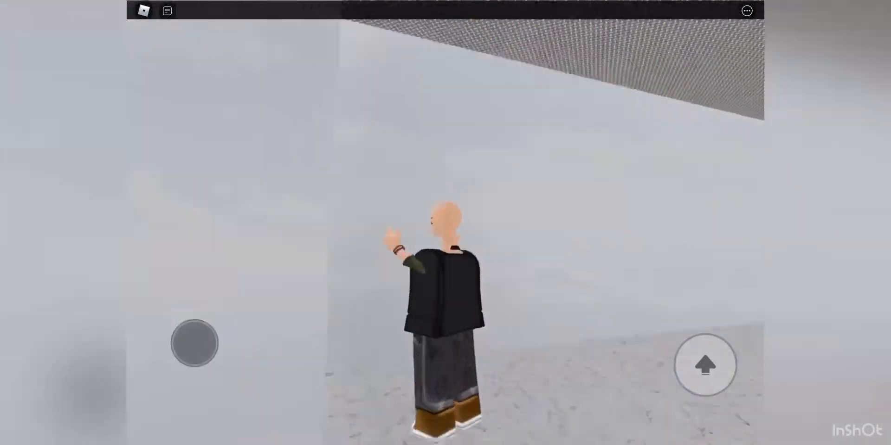
pyautogui.moveTo(193, 343); pyautogui.dragTo(273, 378)
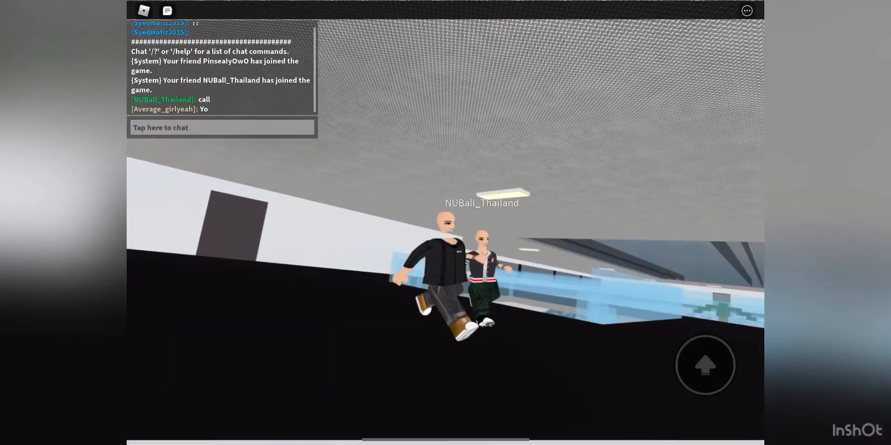
# Send the chat reply 'I cant' to the other players.
pyautogui.write('I cant')
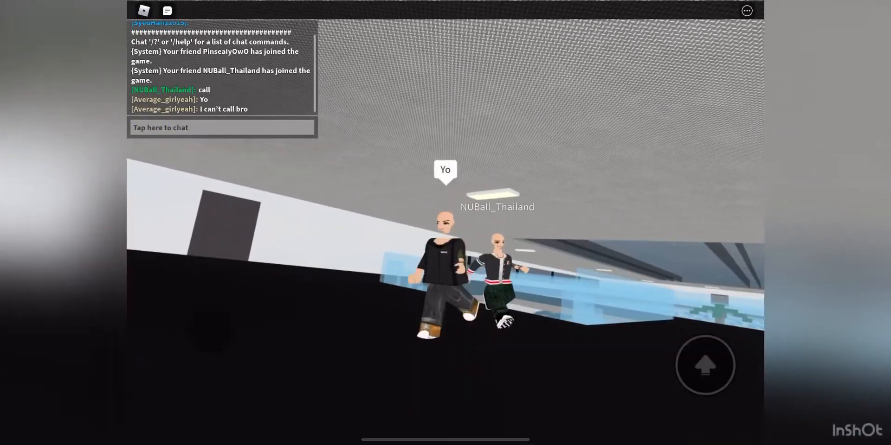
pyautogui.click(222, 128)
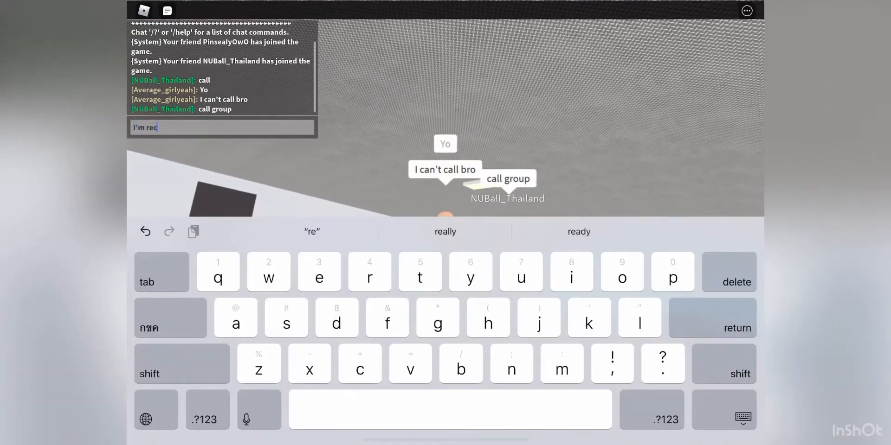
pyautogui.press('return')
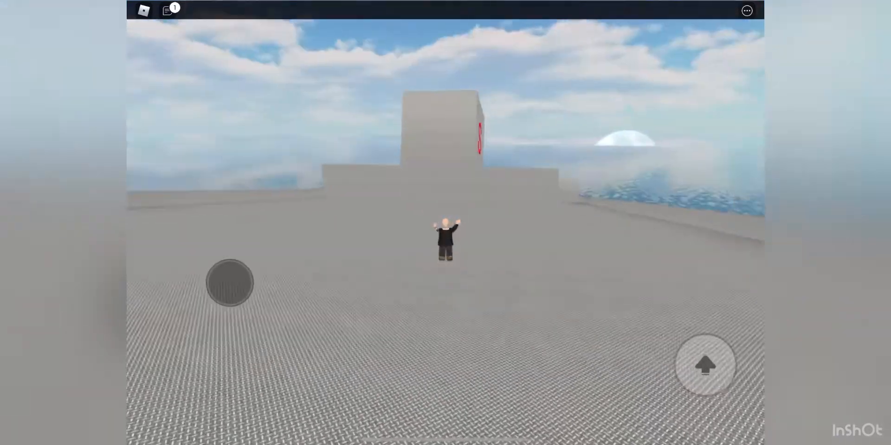
# Turn the view to face the ship's tower and run along the upper deck.
pyautogui.moveTo(230, 282); pyautogui.dragTo(173, 357)
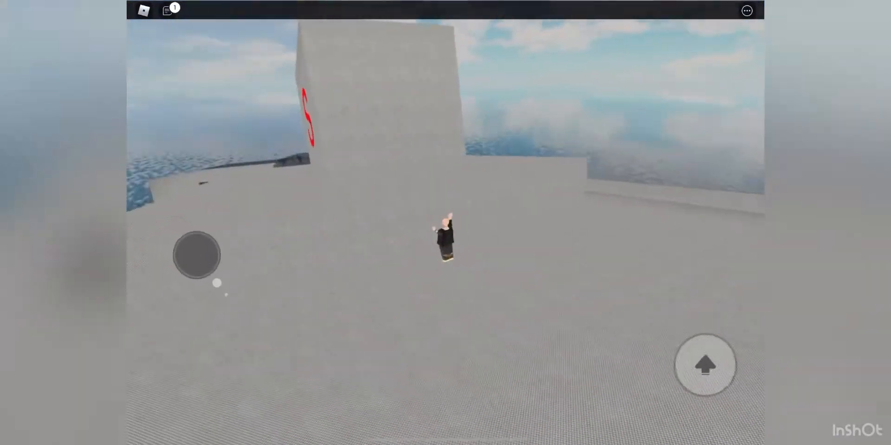
pyautogui.click(167, 10)
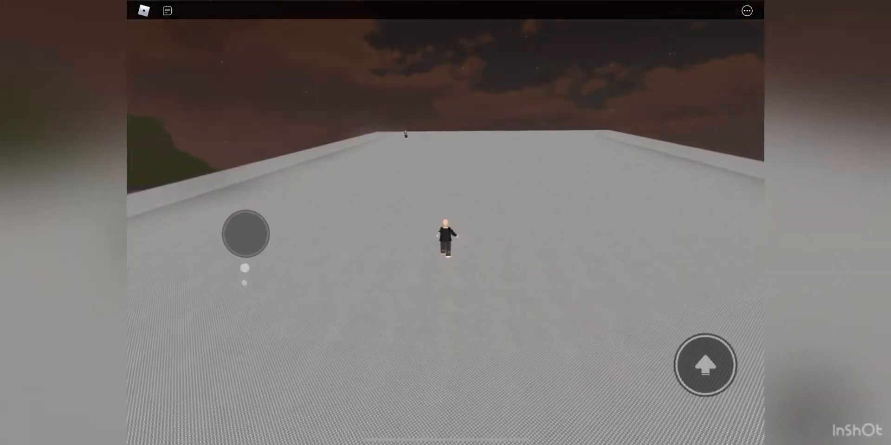
pyautogui.click(705, 365)
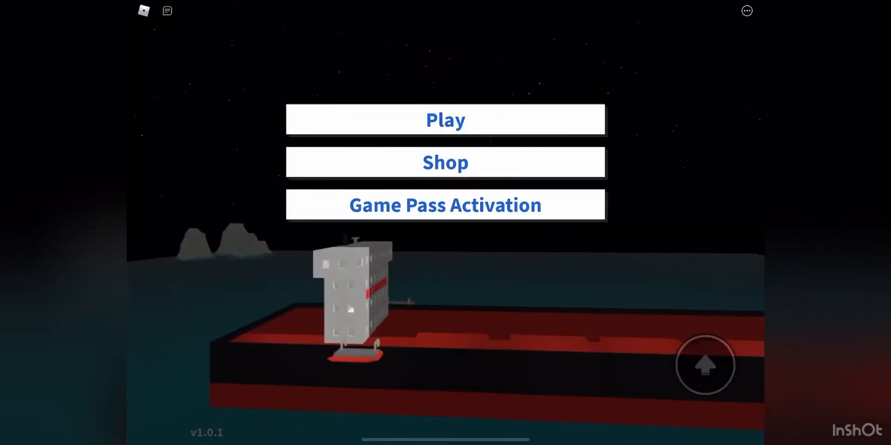
# Start playing from the main menu to view the red ship at night.
pyautogui.click(445, 119)
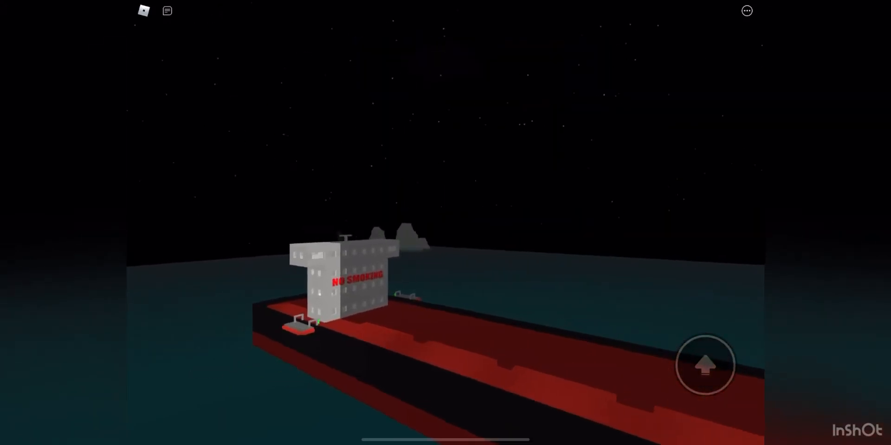